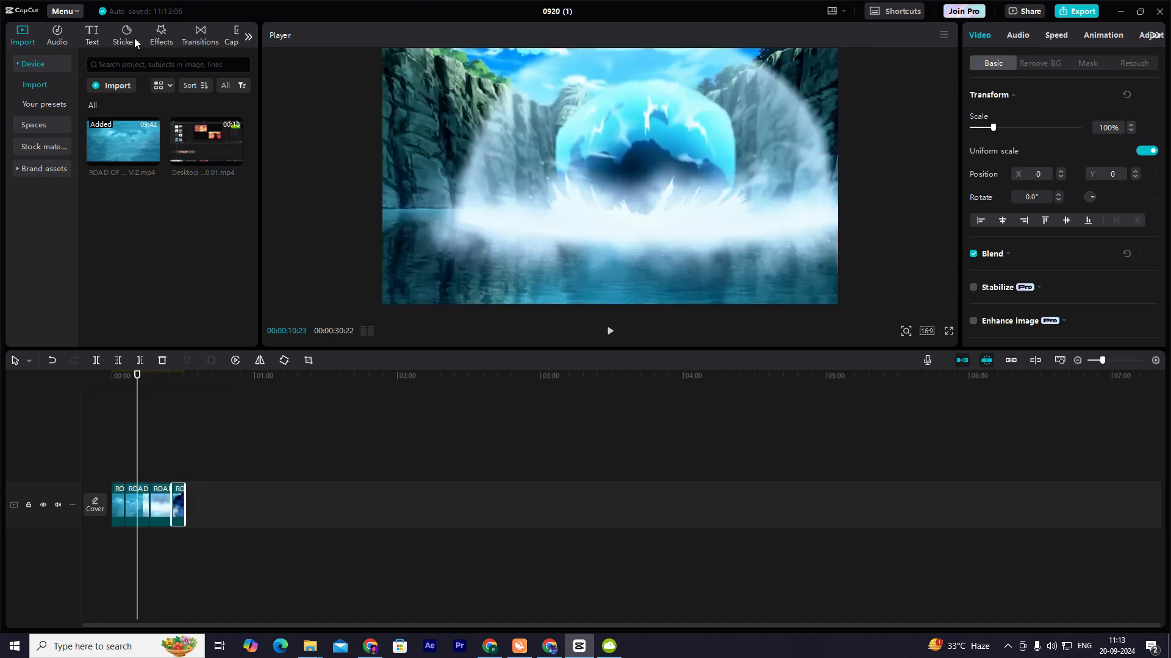
Step: Drop the Film Burn transition, 0.9s long, onto the cut between the first two trailer clips
{"action": "left_click", "coordinate": [199, 34]}
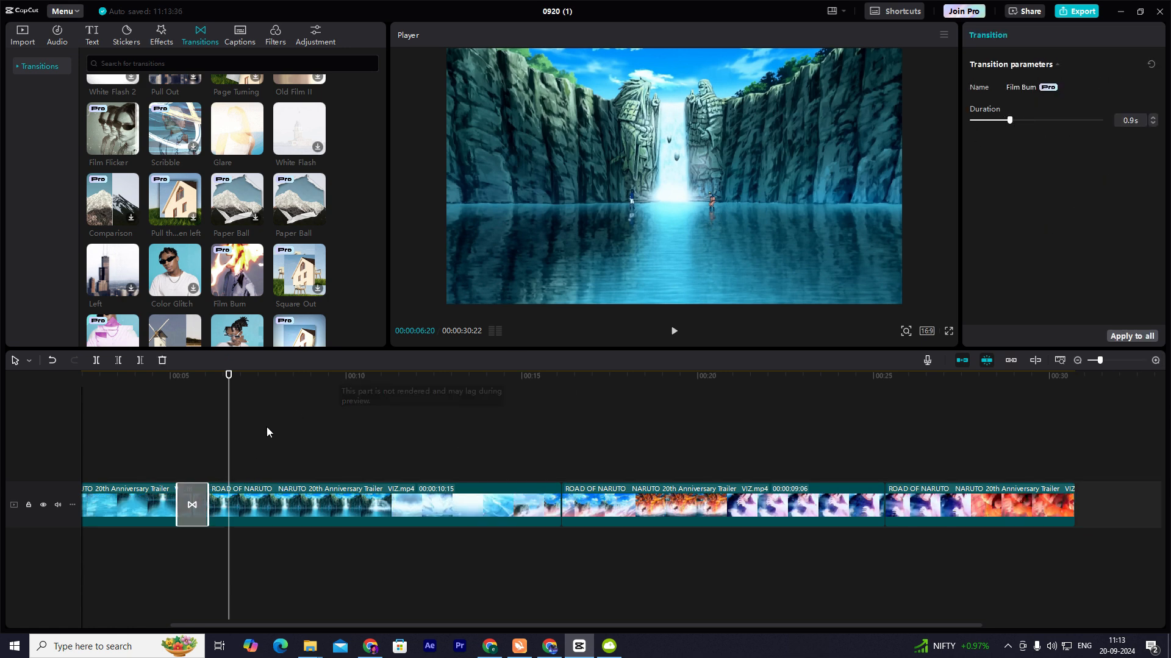
Step: Link the remaining trailer clips with the Triangulation and Comparison II Pro transitions
{"action": "left_click", "coordinate": [130, 504]}
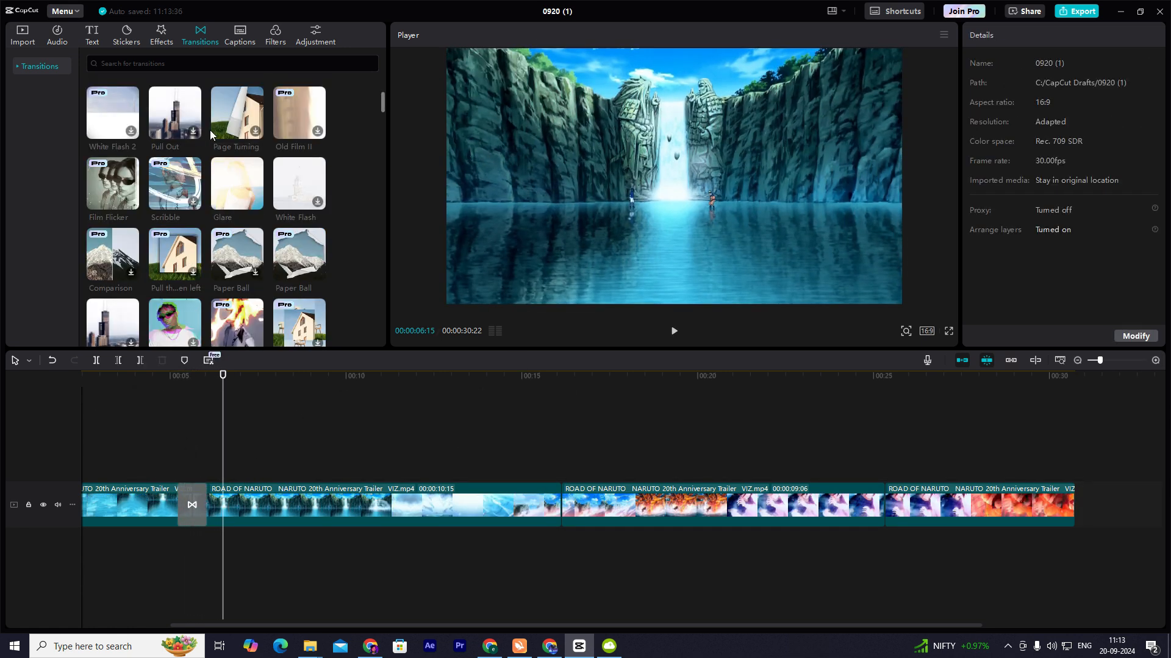
{"action": "scroll", "scroll_direction": "up", "scroll_amount": 3}
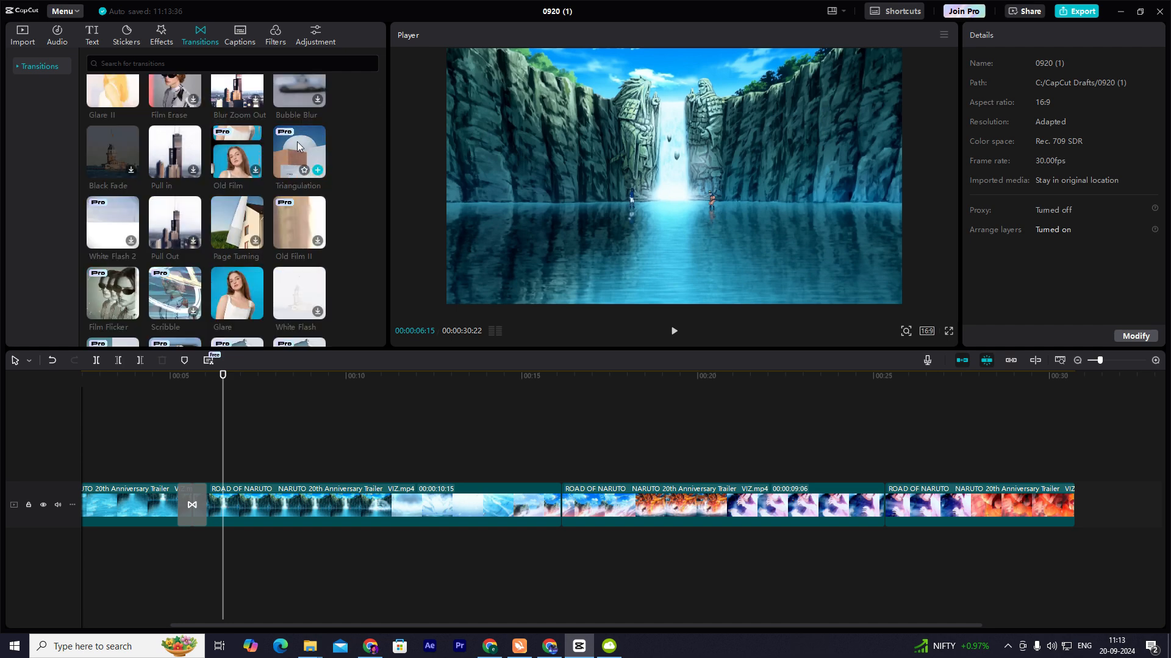
{"action": "left_click", "coordinate": [673, 330]}
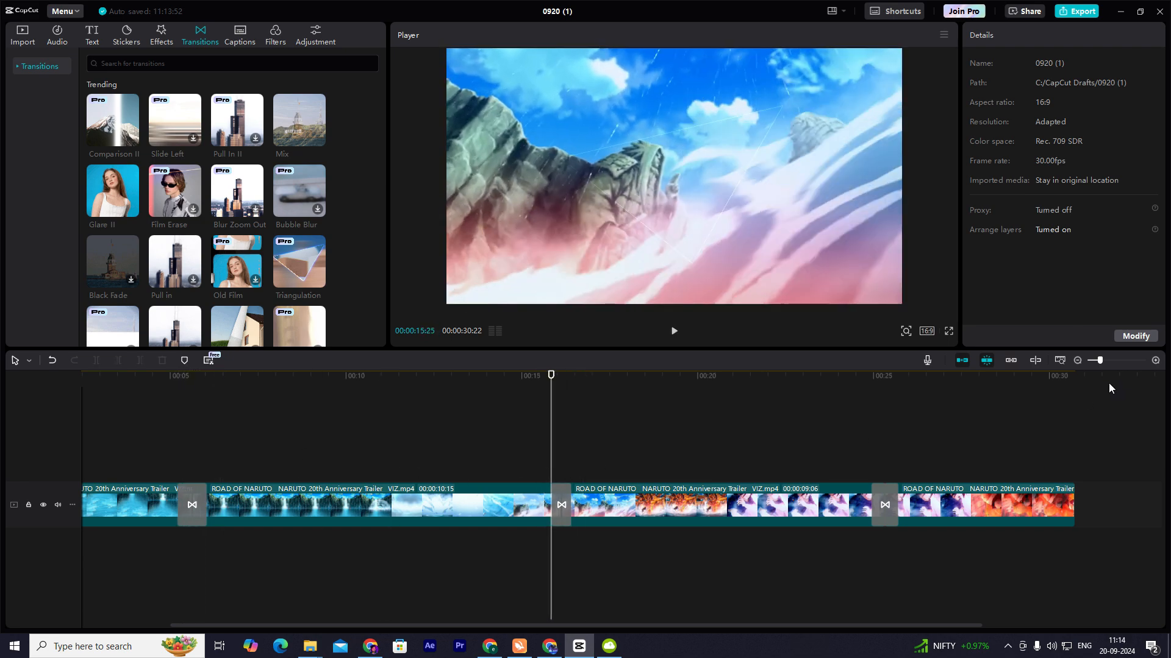
{"action": "left_click", "coordinate": [1081, 11]}
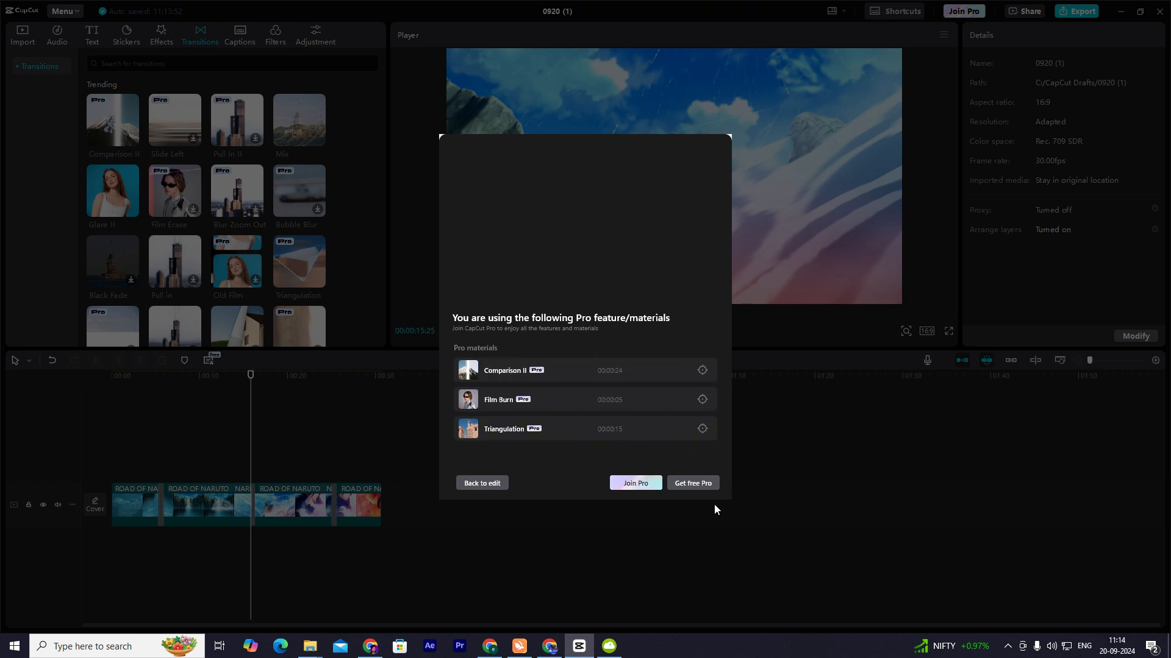
Step: Dismiss the Pro notice, then put the 36-second desktop recording on the timeline and select it
{"action": "left_click", "coordinate": [482, 482]}
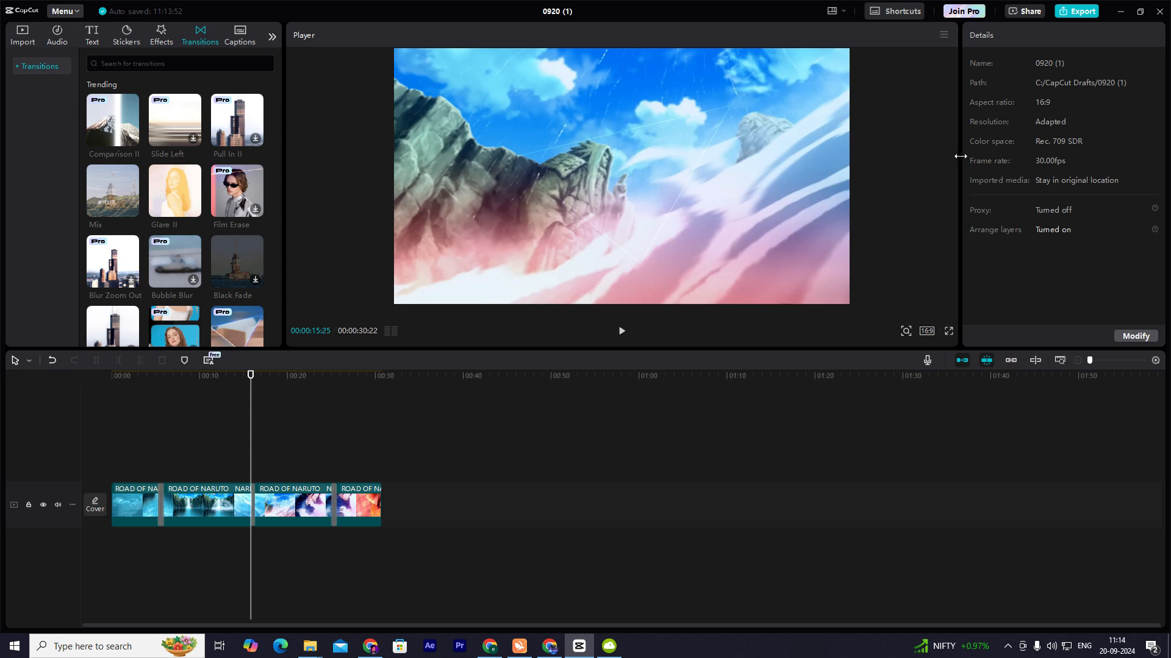
{"action": "left_click", "coordinate": [22, 36]}
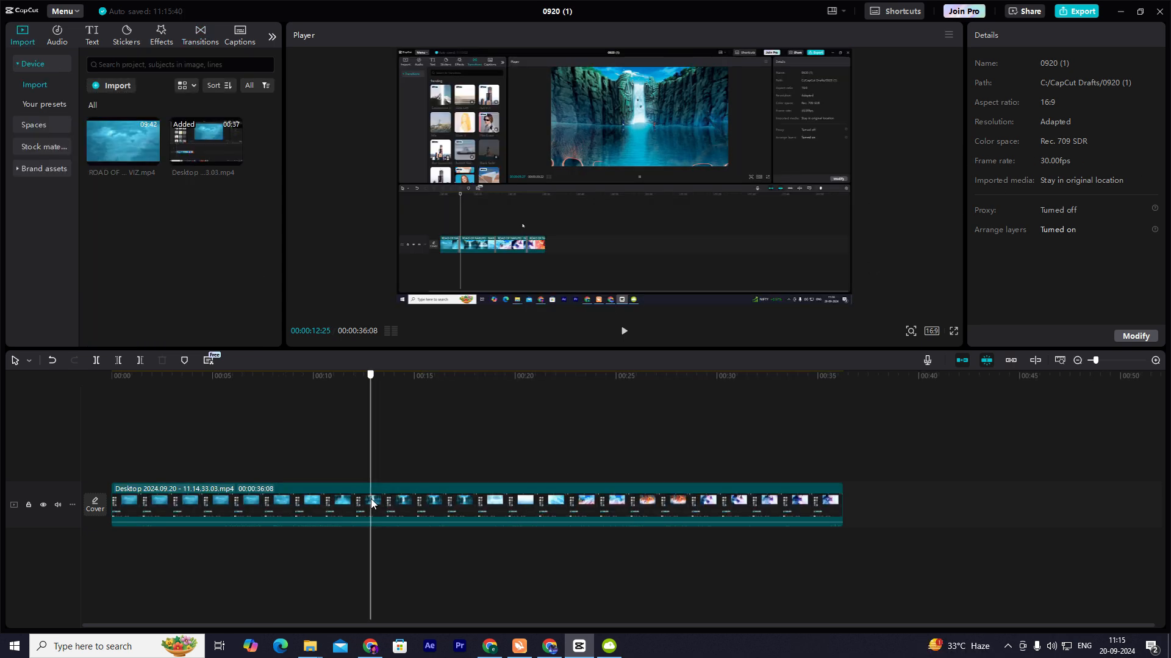
{"action": "left_click", "coordinate": [761, 375]}
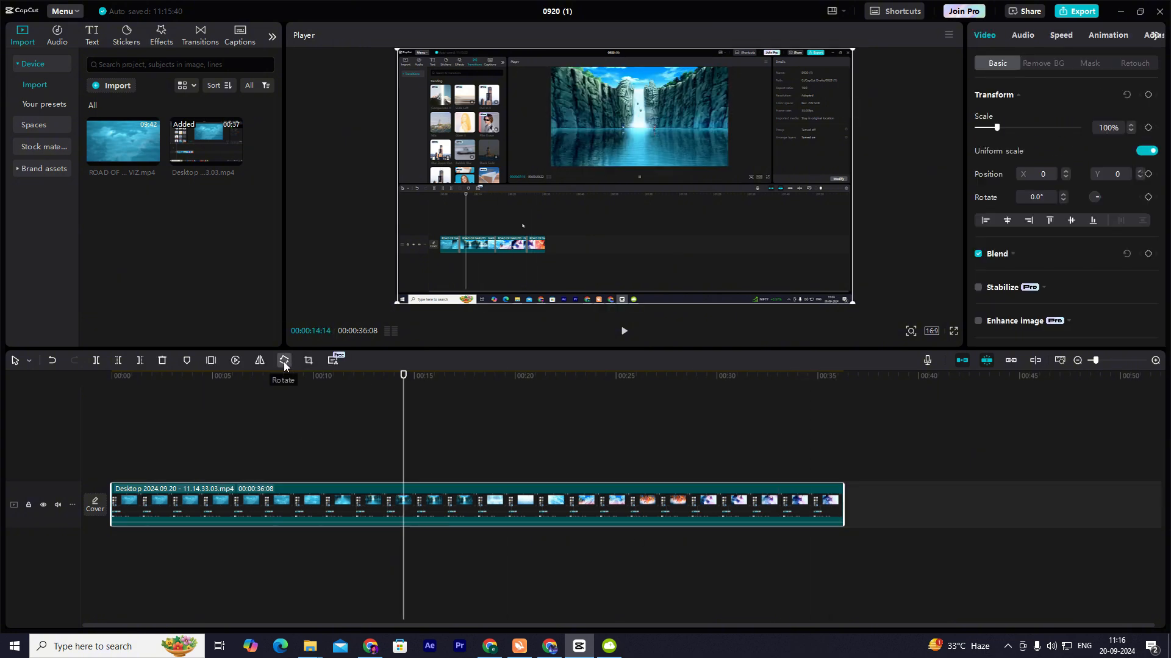
Step: Crop the recording to the player area and open export settings for a 1080p MP4
{"action": "left_click", "coordinate": [306, 360]}
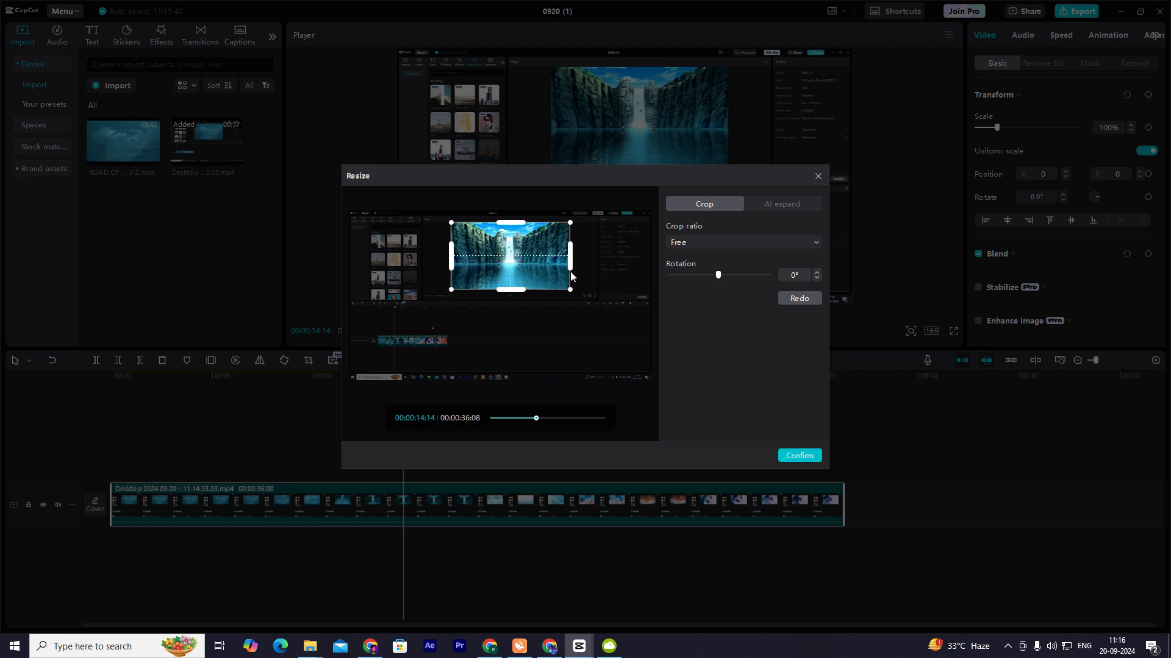
{"action": "left_click", "coordinate": [798, 456]}
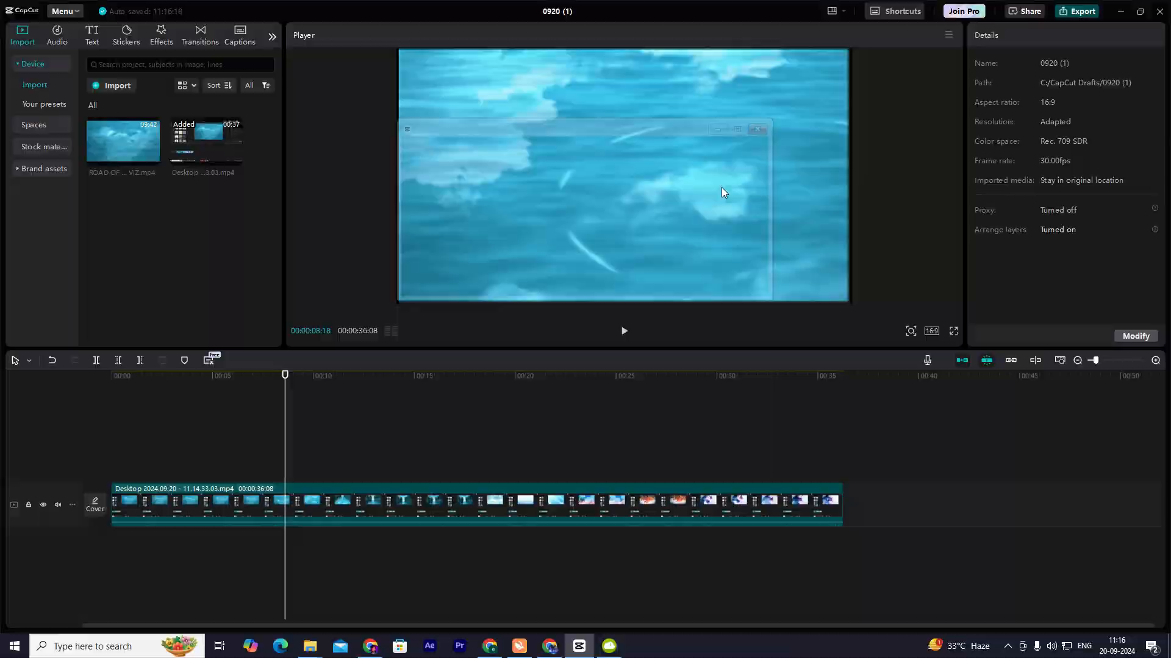
{"action": "left_click", "coordinate": [1082, 11]}
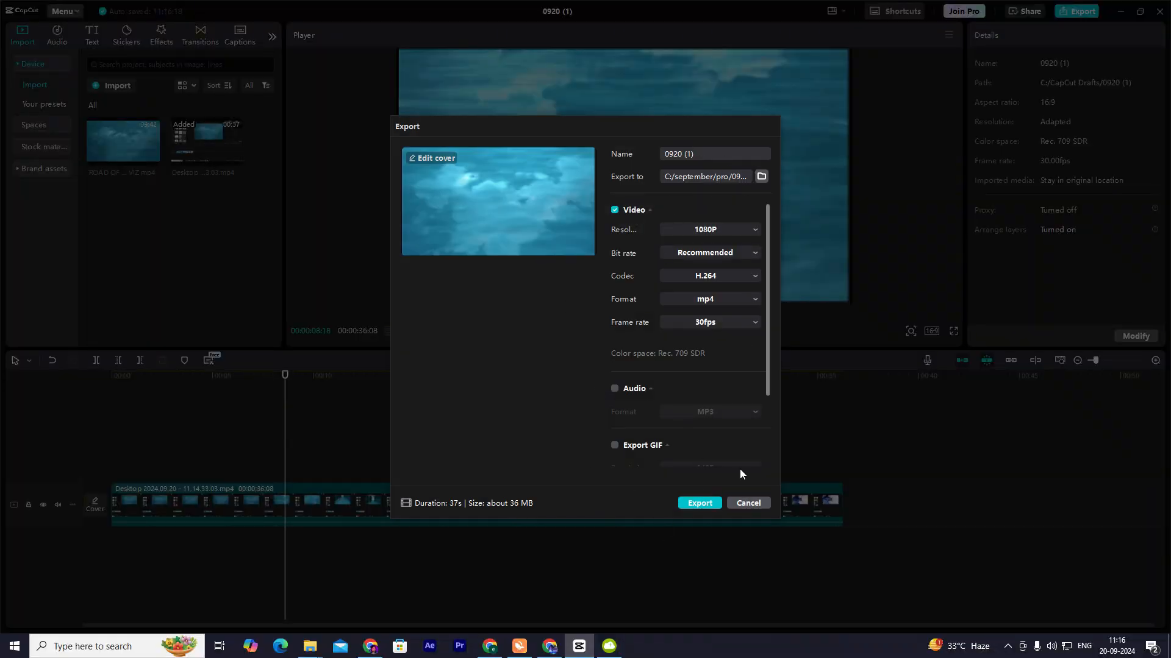
{"action": "mouse_move", "coordinate": [428, 222]}
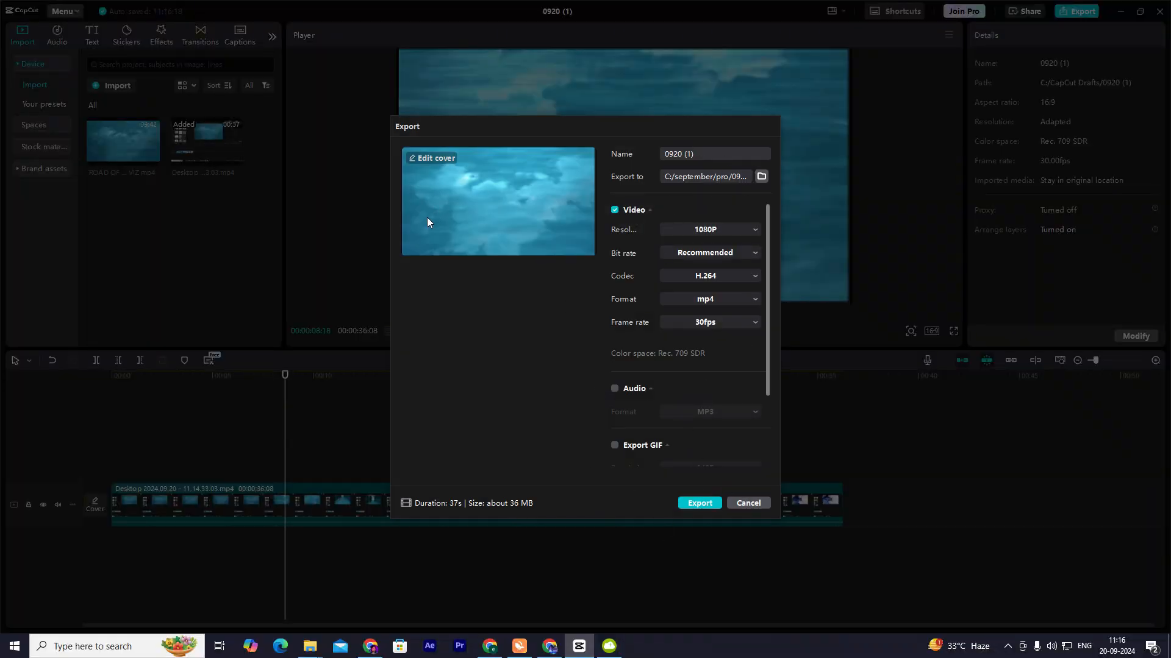